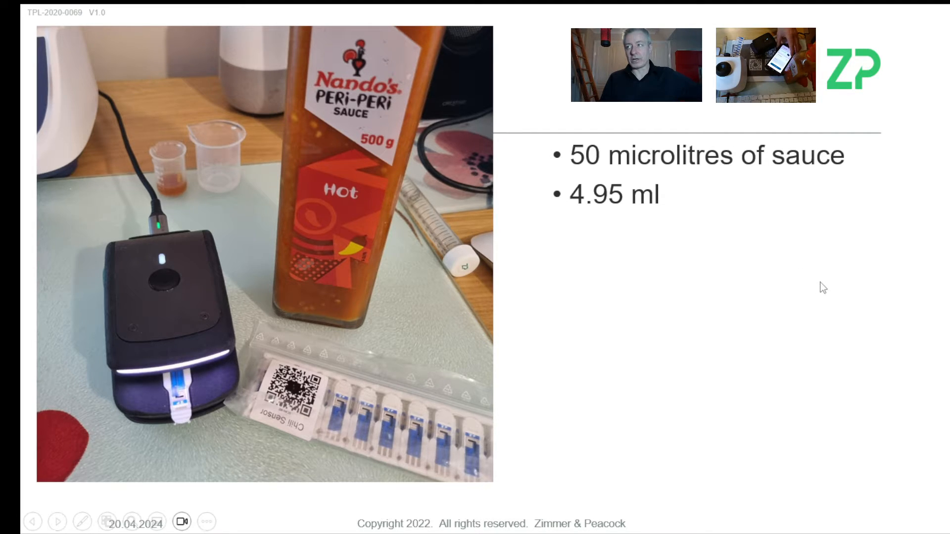
mouse_move(777, 309)
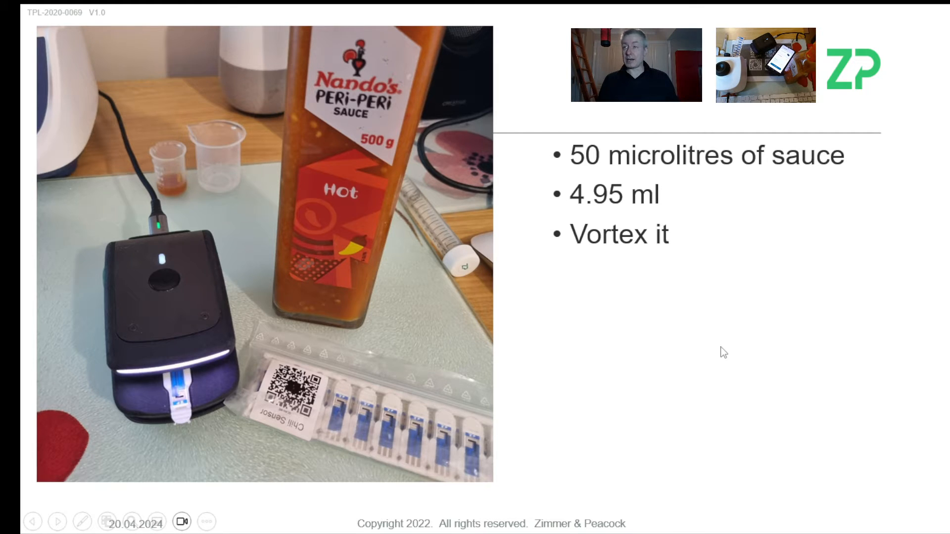
mouse_move(292, 411)
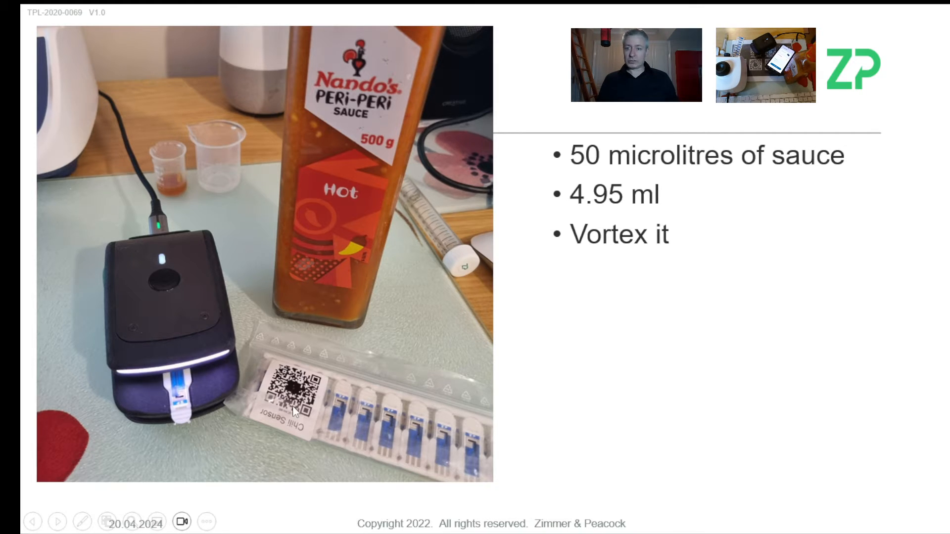